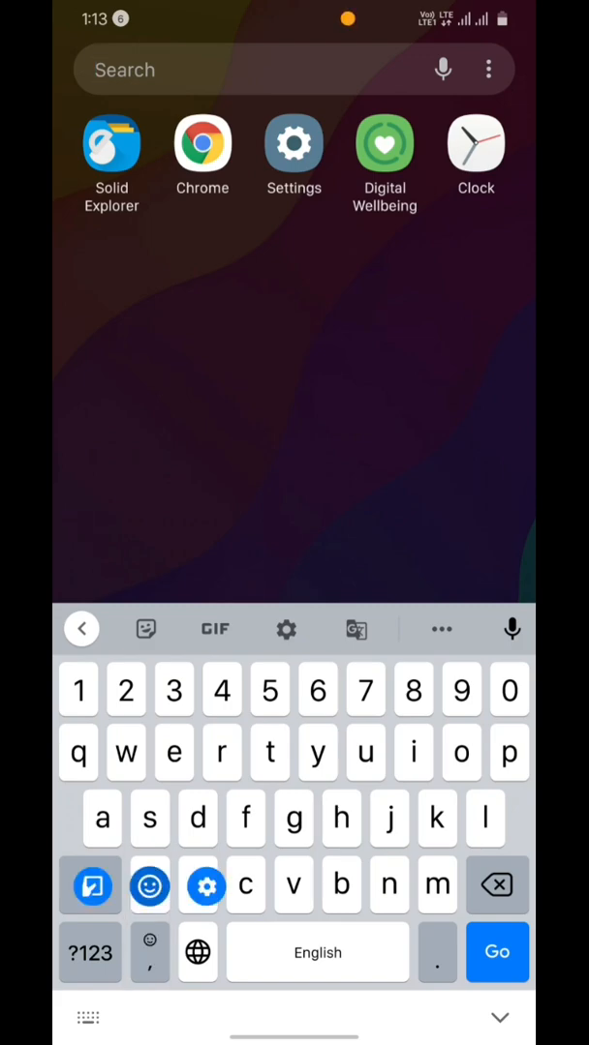
# Step: Open Gboard's emoji panel and scroll through the current Smileys and Emotions emojis
pyautogui.click(150, 885)
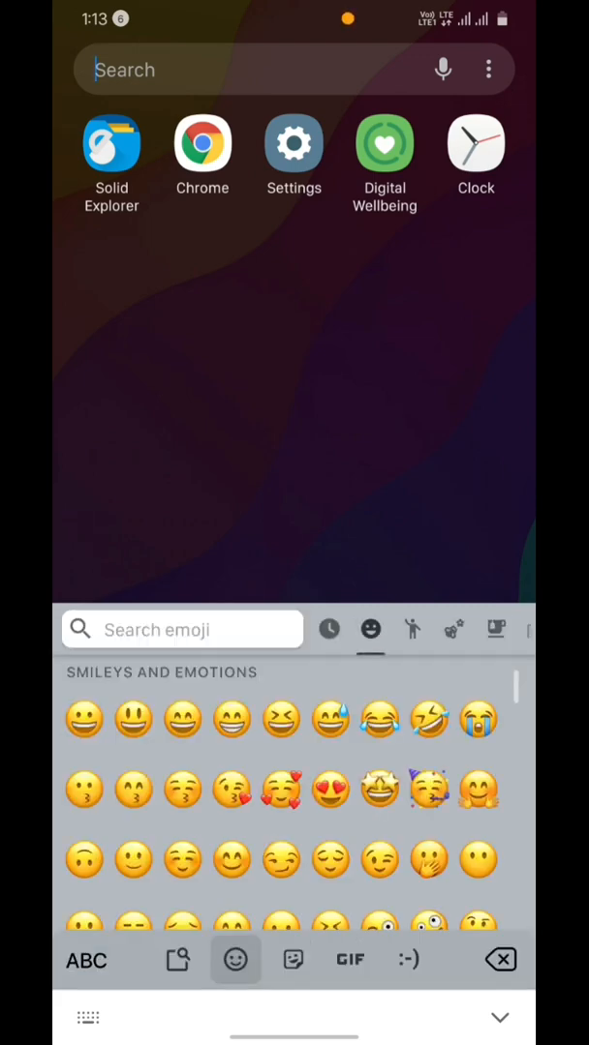
pyautogui.scroll(-3)
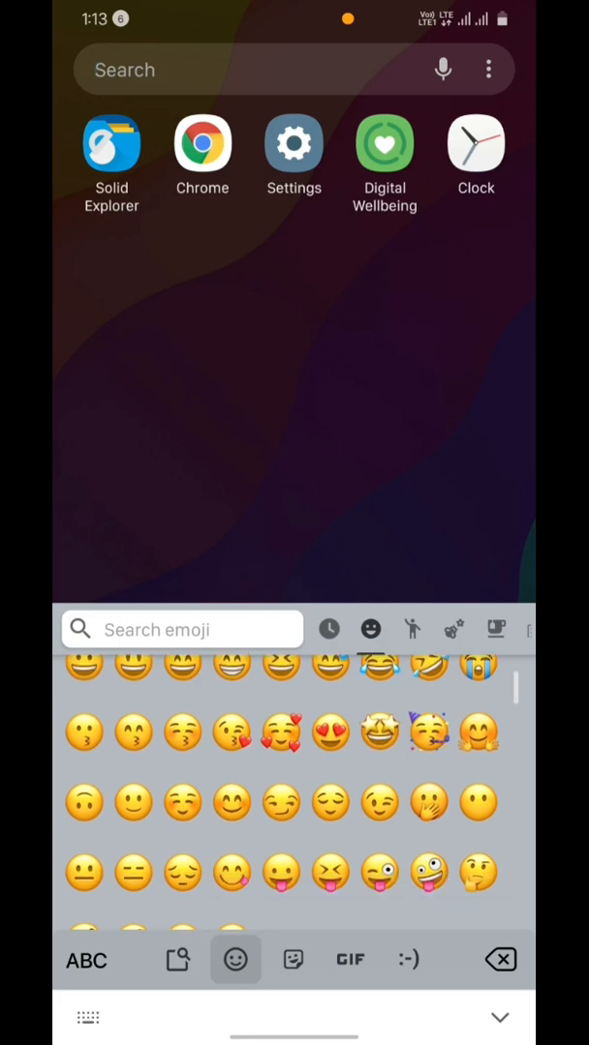
pyautogui.scroll(-3)
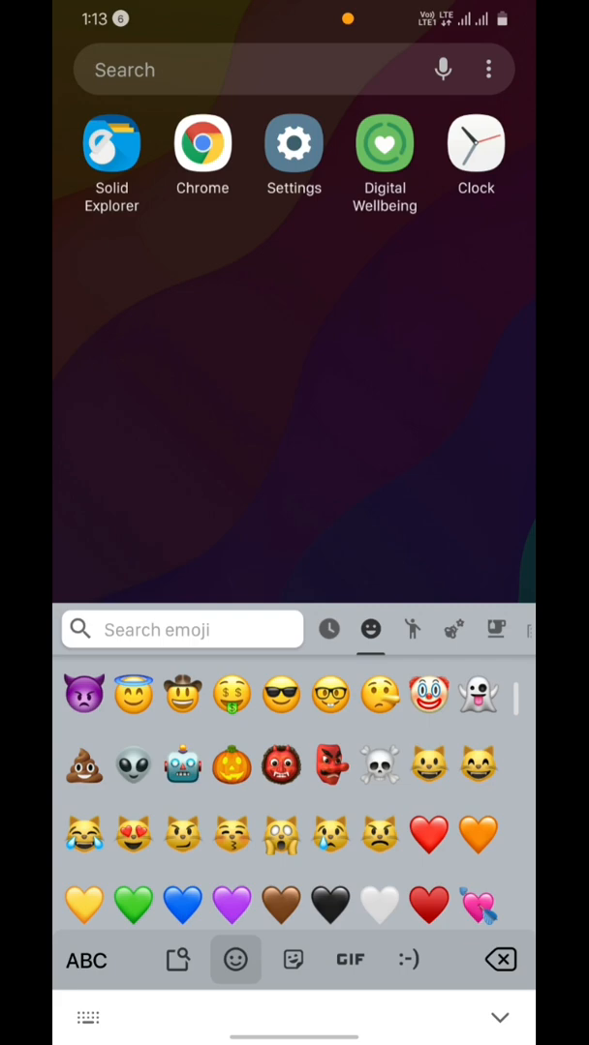
pyautogui.scroll(-3)
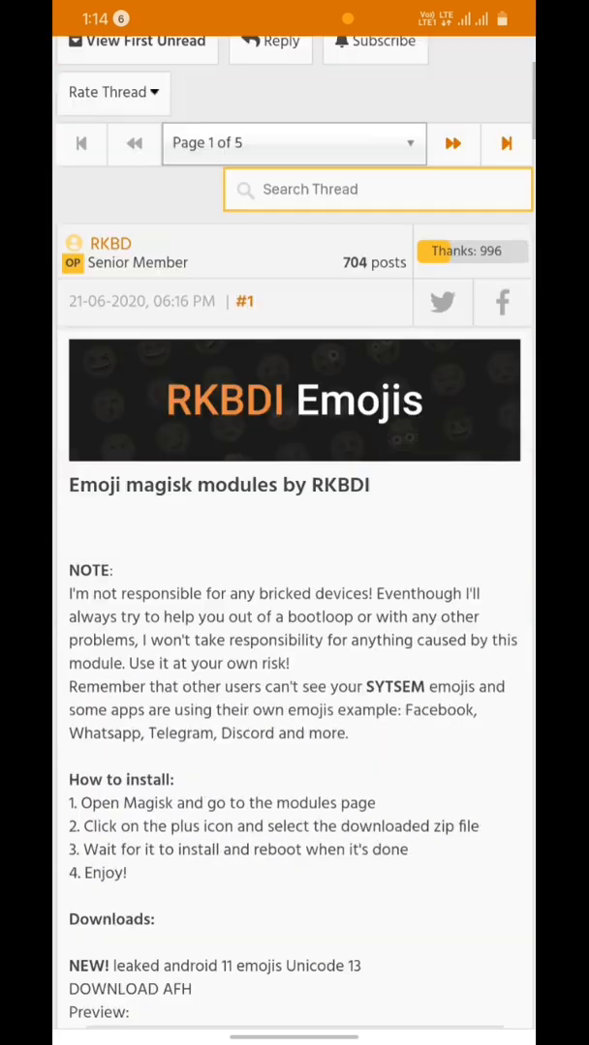
# Step: Browse the RKBDI emoji thread's install steps and previews, then download the leaked Android 11 module
pyautogui.scroll(-3)
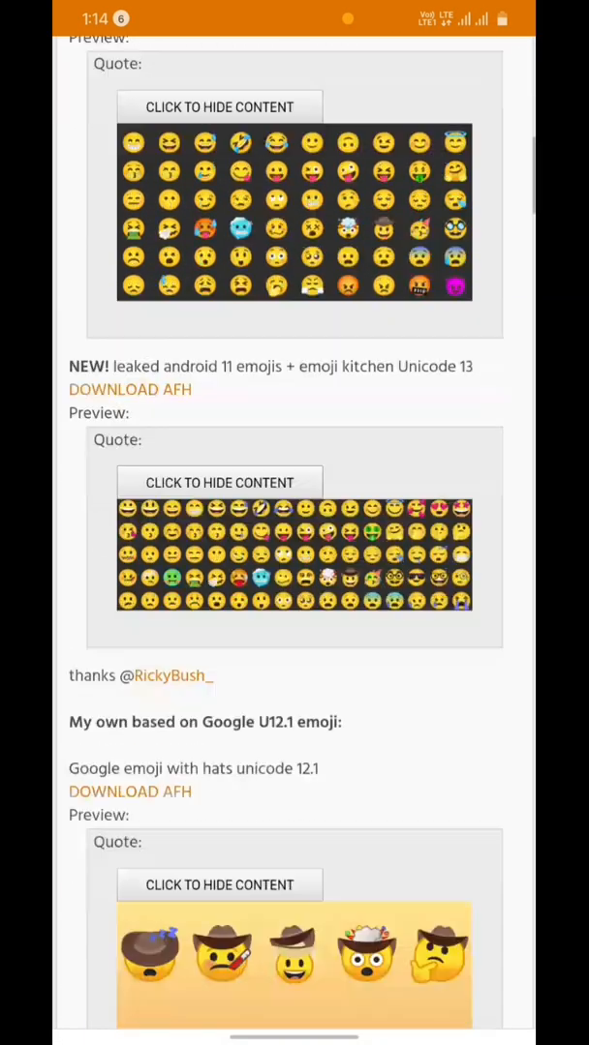
pyautogui.scroll(-3)
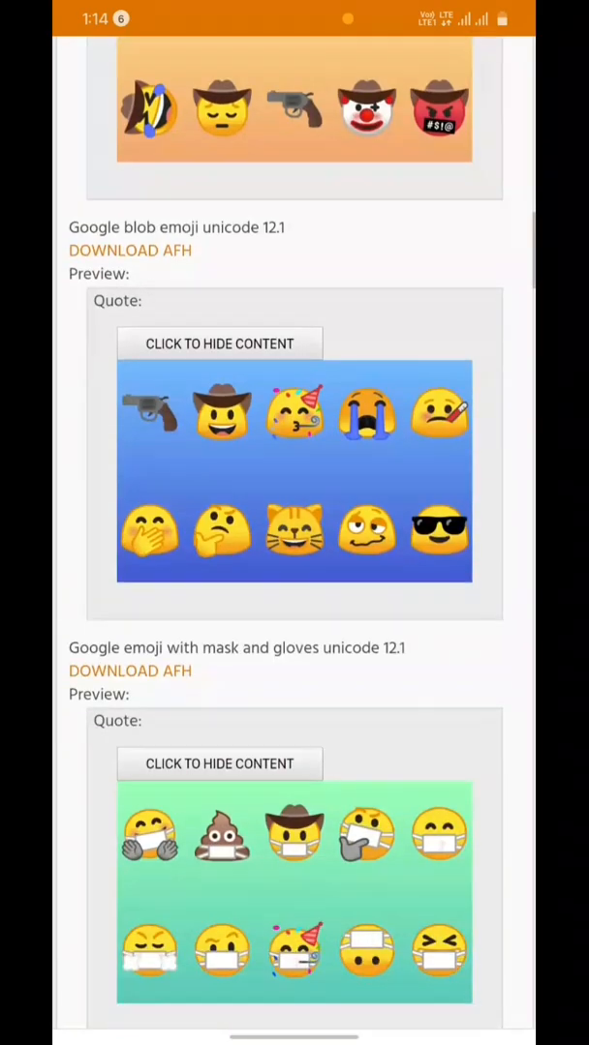
pyautogui.scroll(-3)
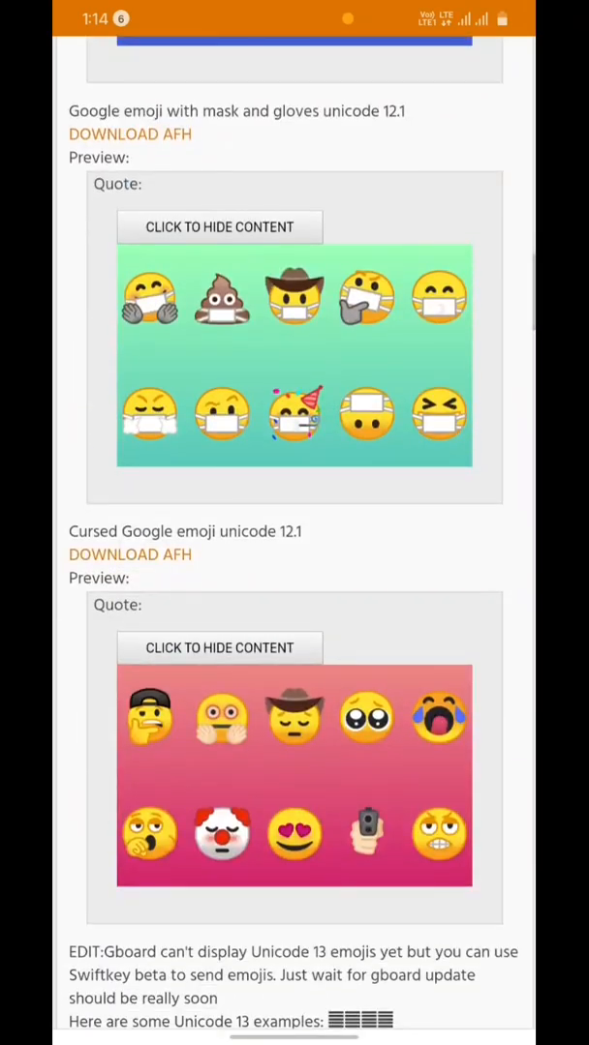
pyautogui.scroll(-3)
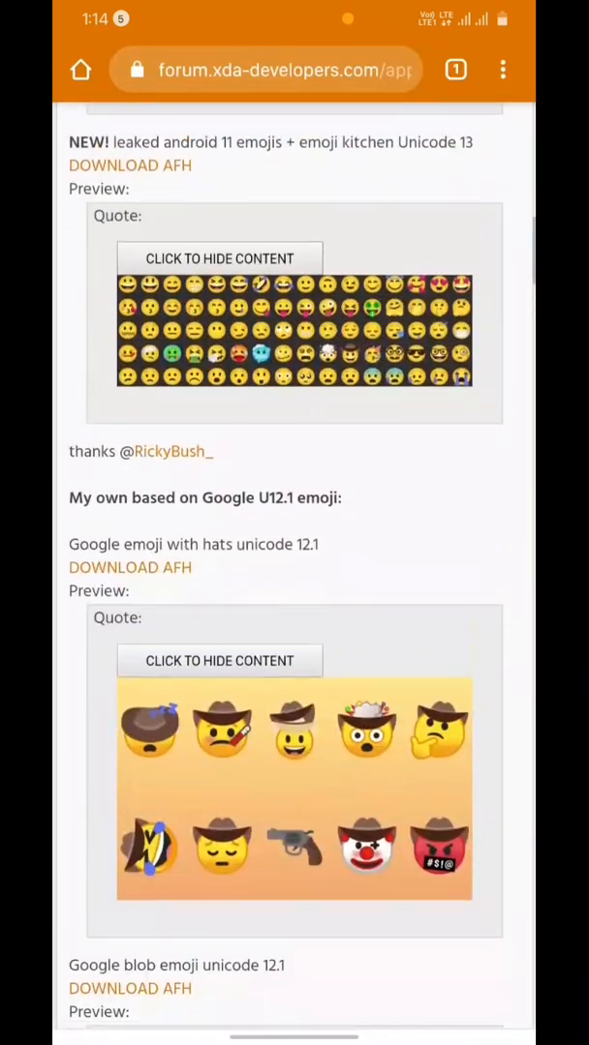
pyautogui.scroll(3)
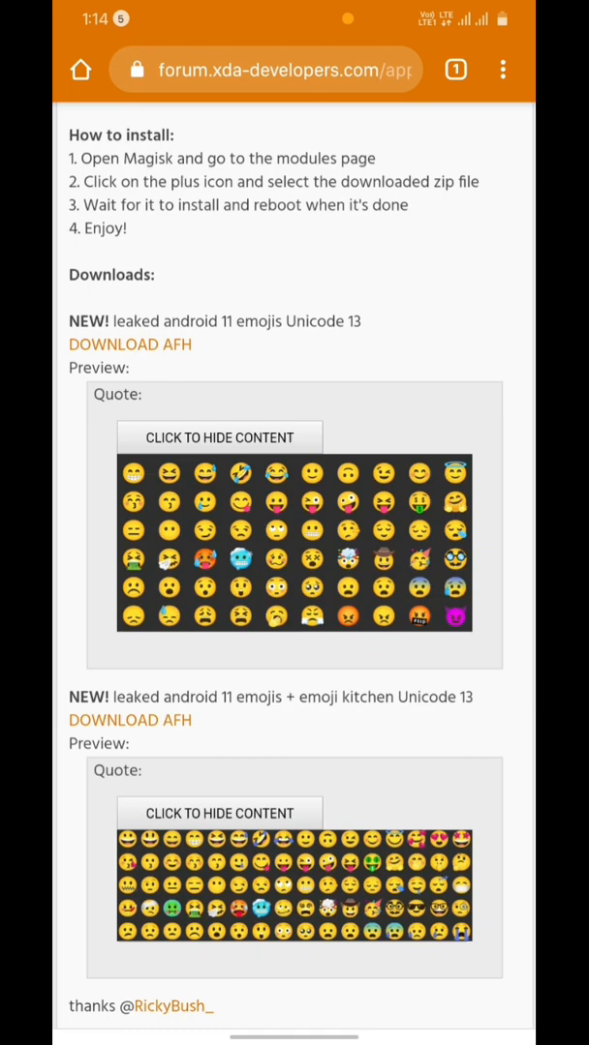
pyautogui.click(130, 344)
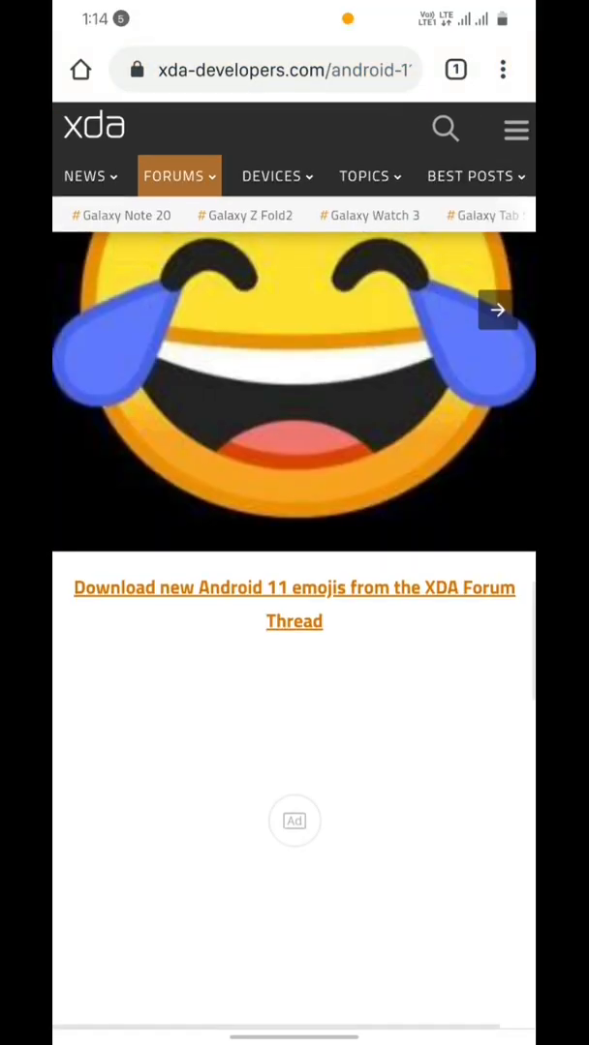
# Step: View the article's Android 11 emoji previews until New+Android+11+font.zip finishes, then return home
pyautogui.scroll(3)
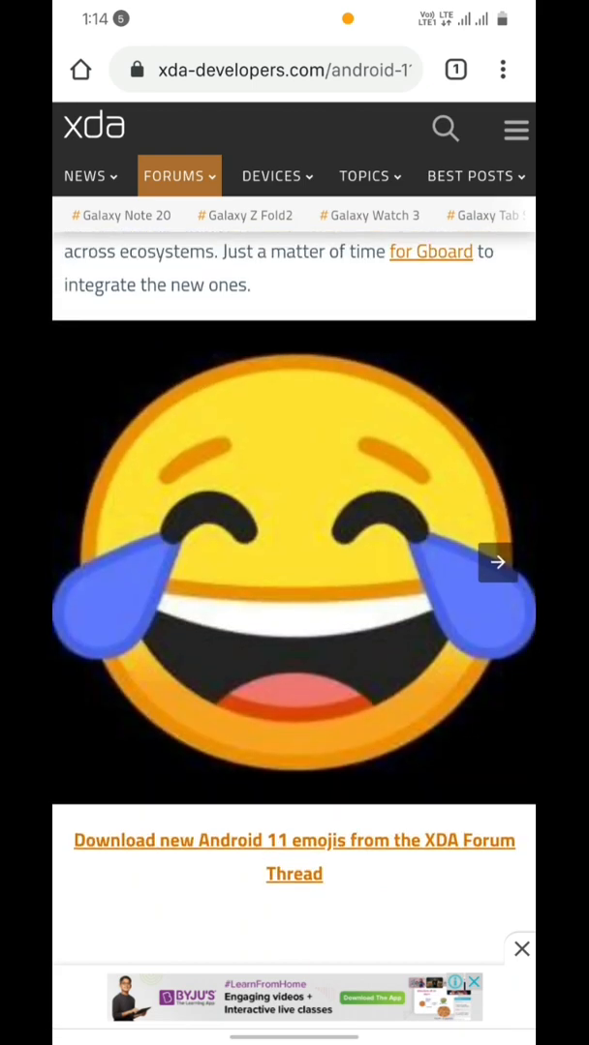
pyautogui.click(497, 561)
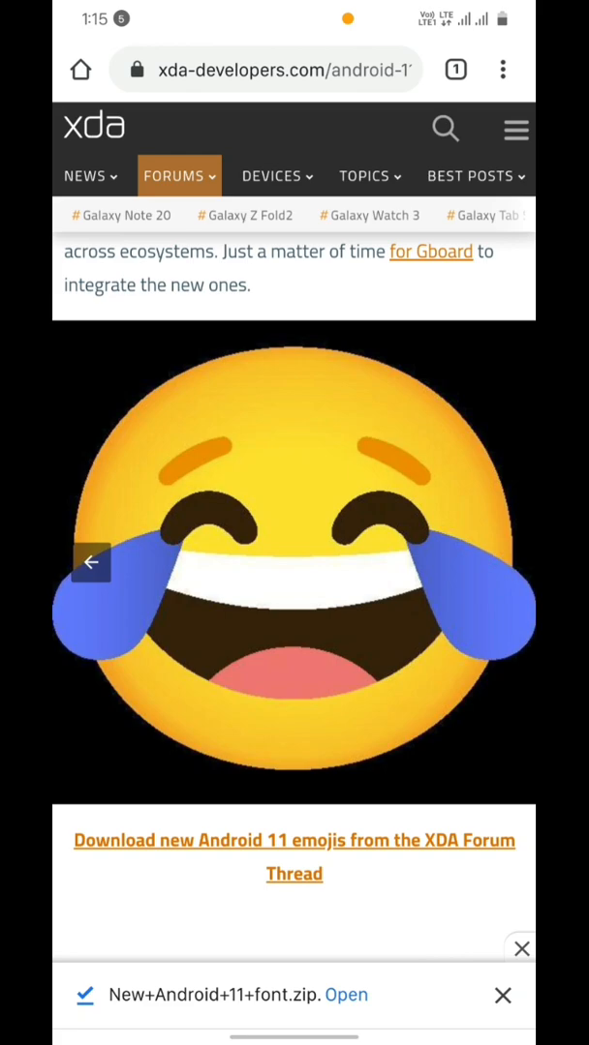
pyautogui.scroll(-3)
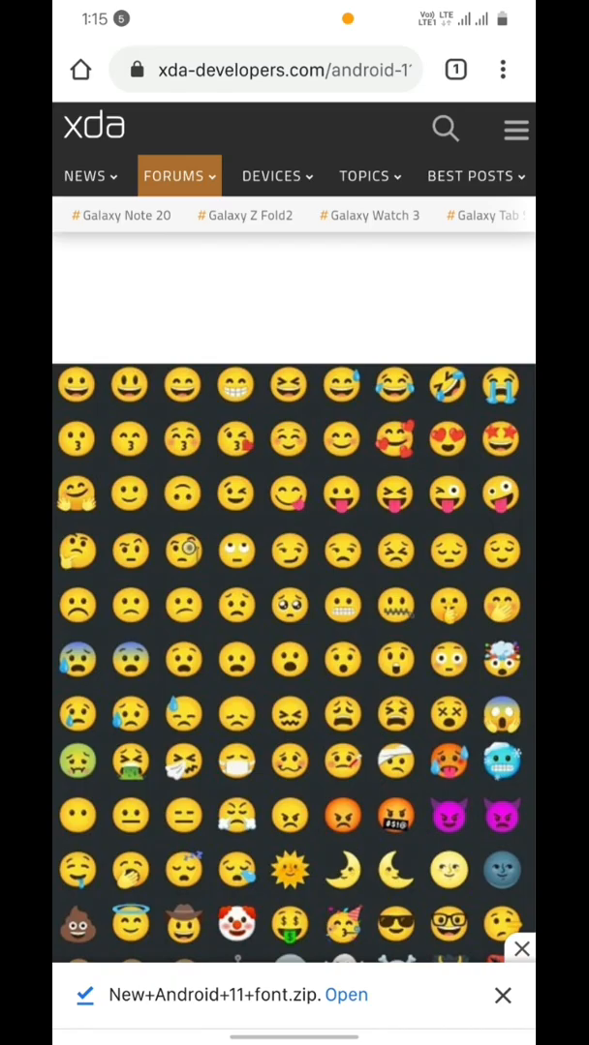
pyautogui.press('Home')
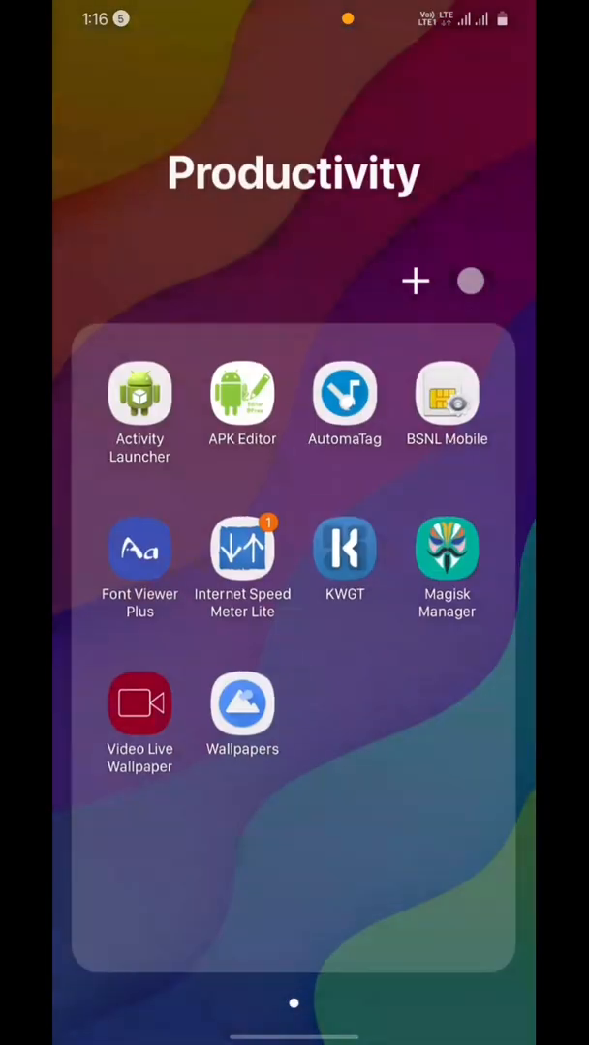
# Step: Install New+Android+11+font.zip from storage as a Magisk module and reboot the phone
pyautogui.click(447, 552)
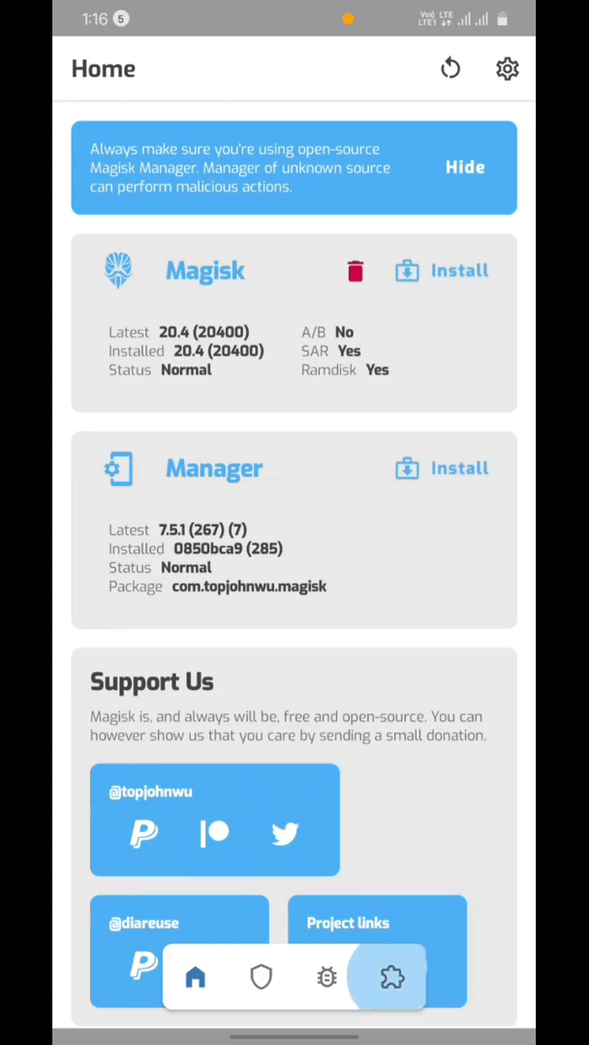
pyautogui.click(392, 977)
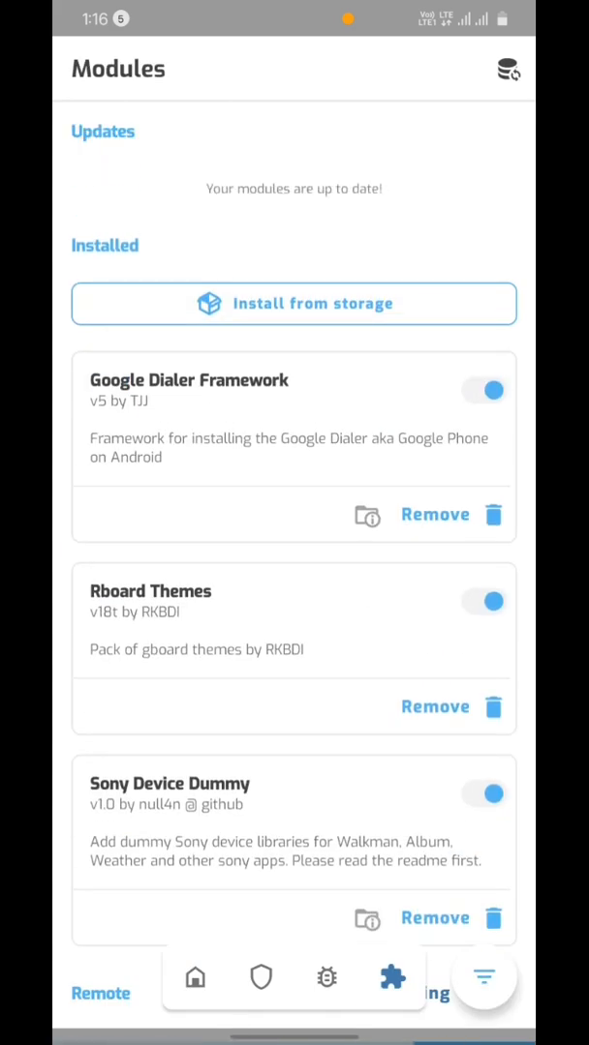
pyautogui.click(293, 304)
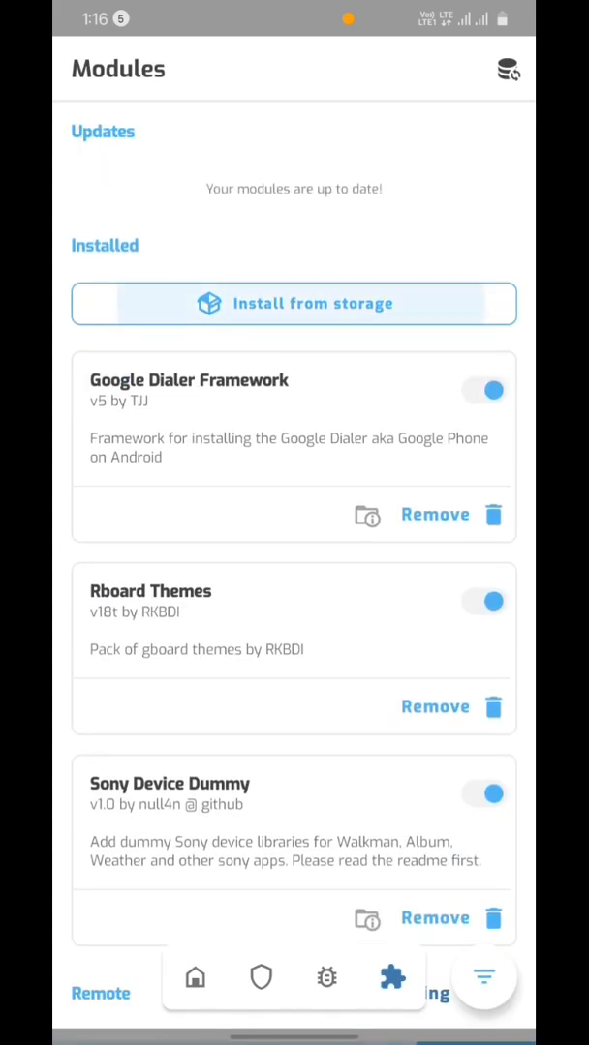
pyautogui.click(294, 303)
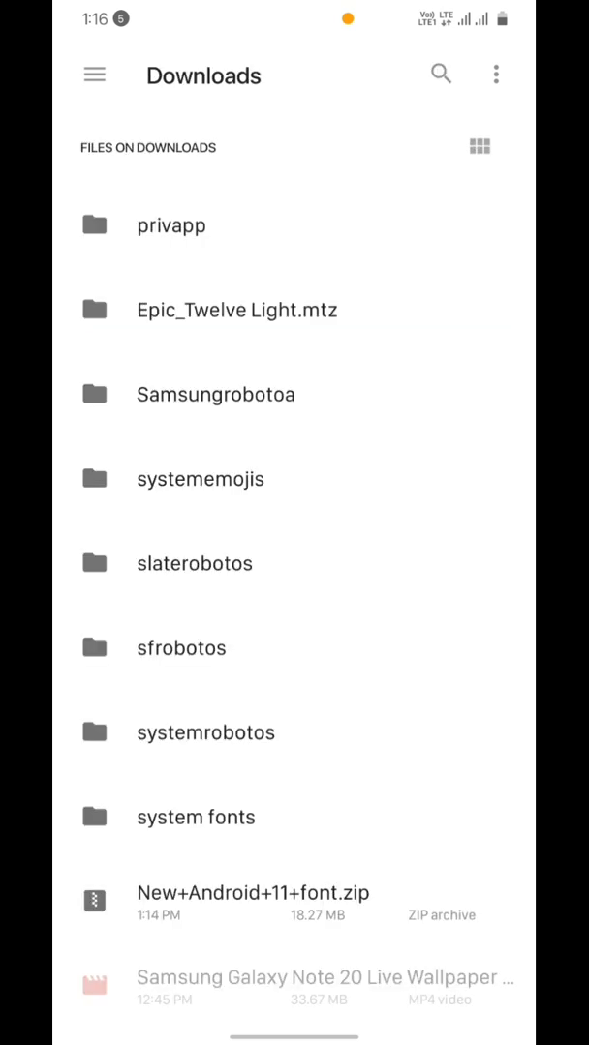
pyautogui.click(254, 892)
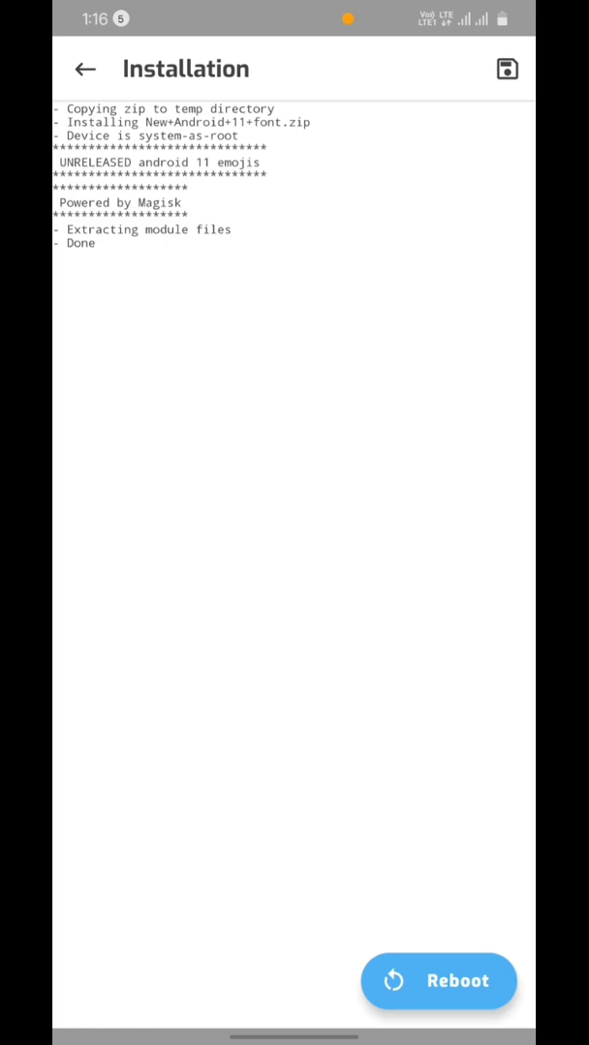
pyautogui.click(438, 981)
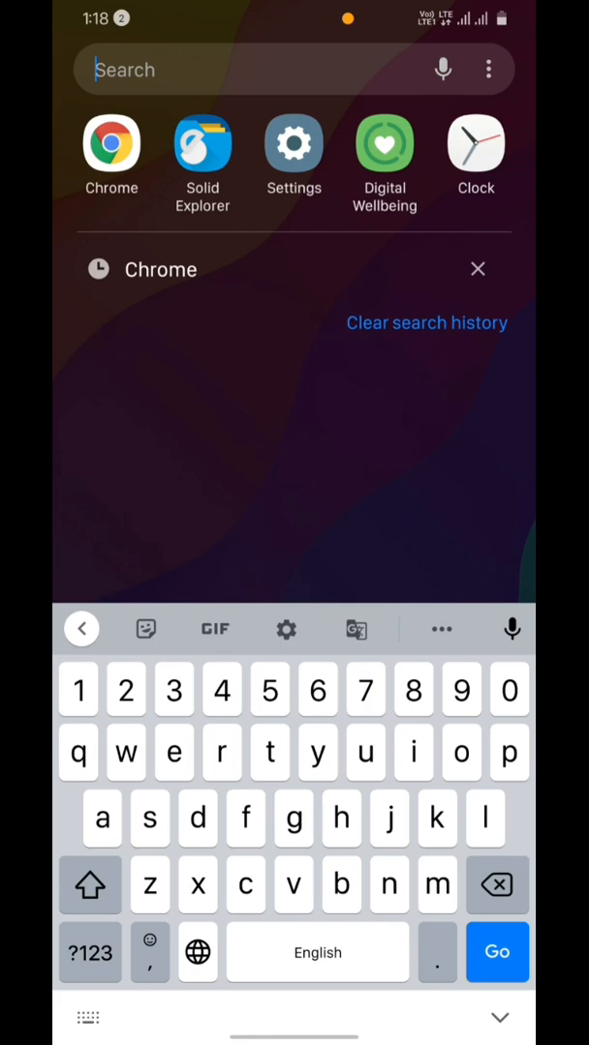
# Step: Reopen the emoji panel and scroll through the new smileys, hearts and hand gestures
pyautogui.write(',')
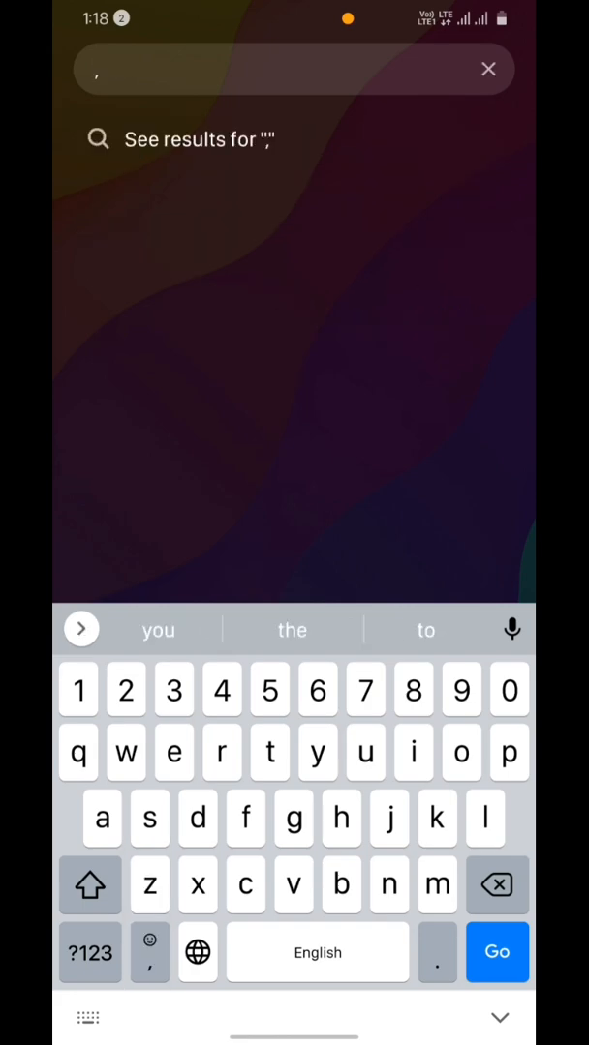
pyautogui.click(150, 953)
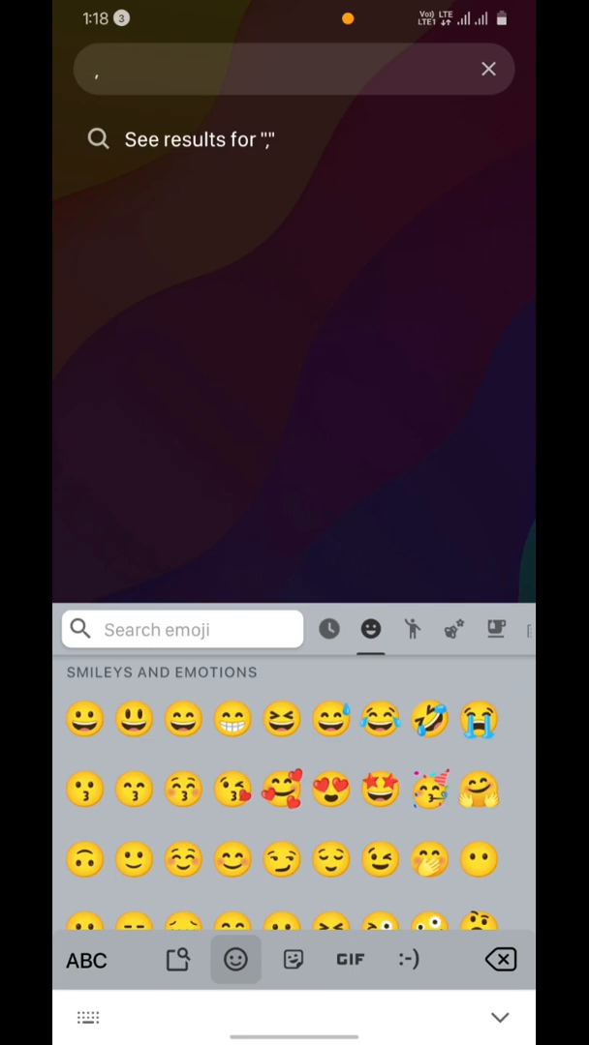
pyautogui.scroll(-3)
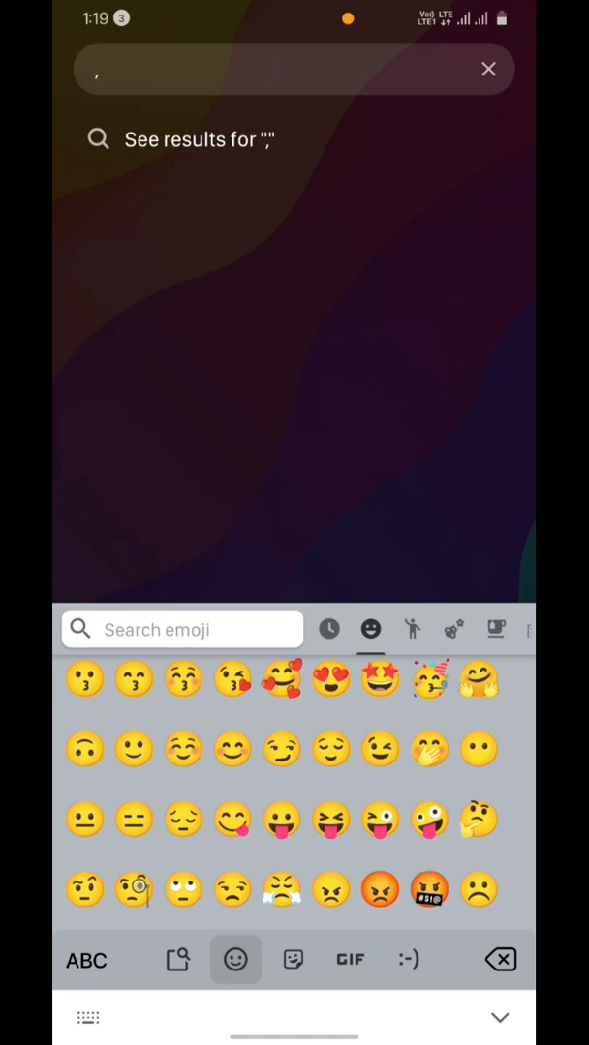
pyautogui.scroll(-3)
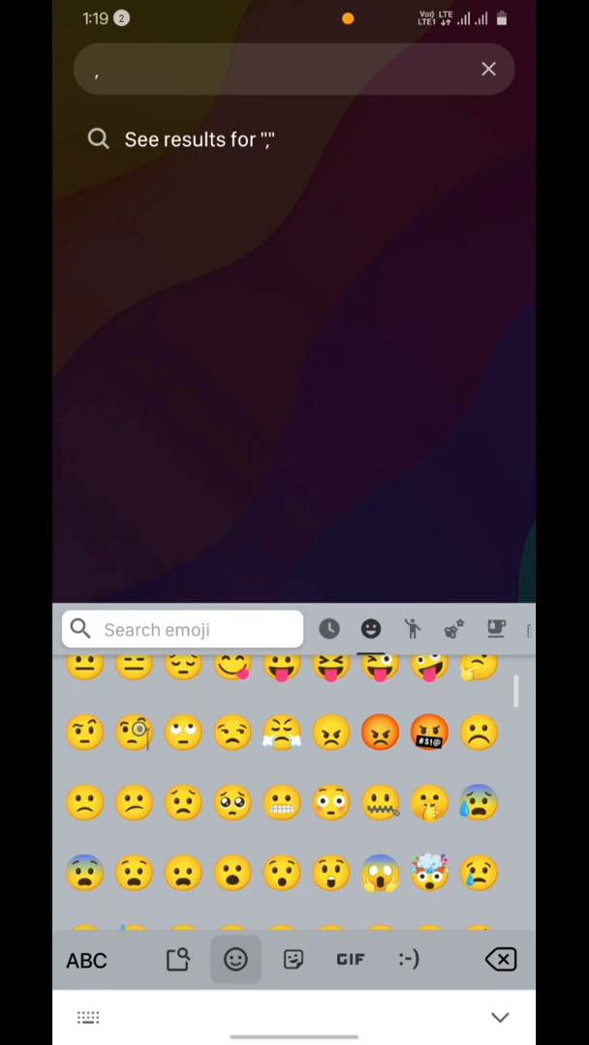
pyautogui.scroll(-3)
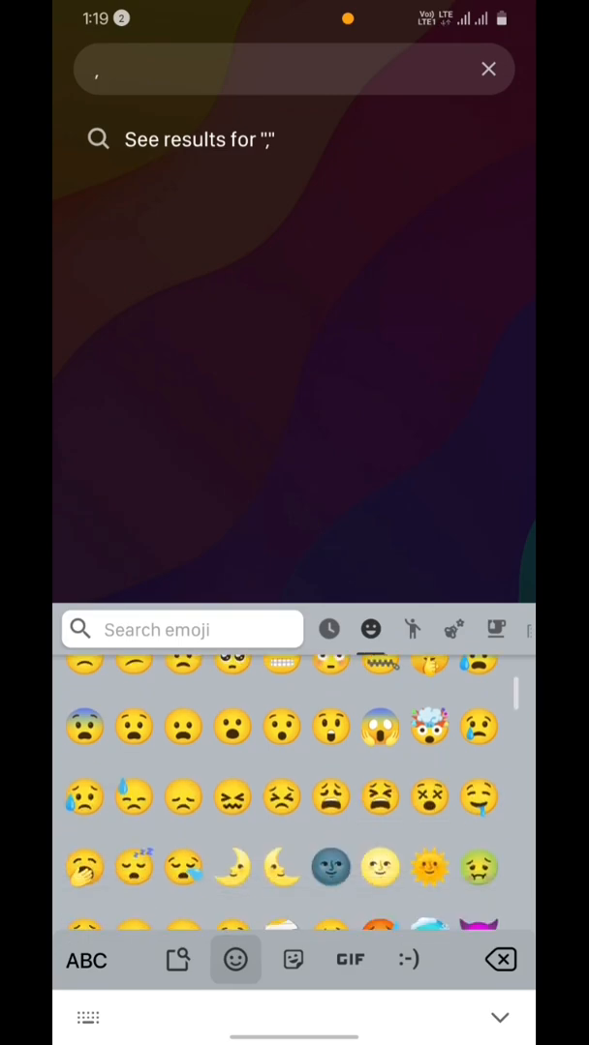
pyautogui.scroll(-3)
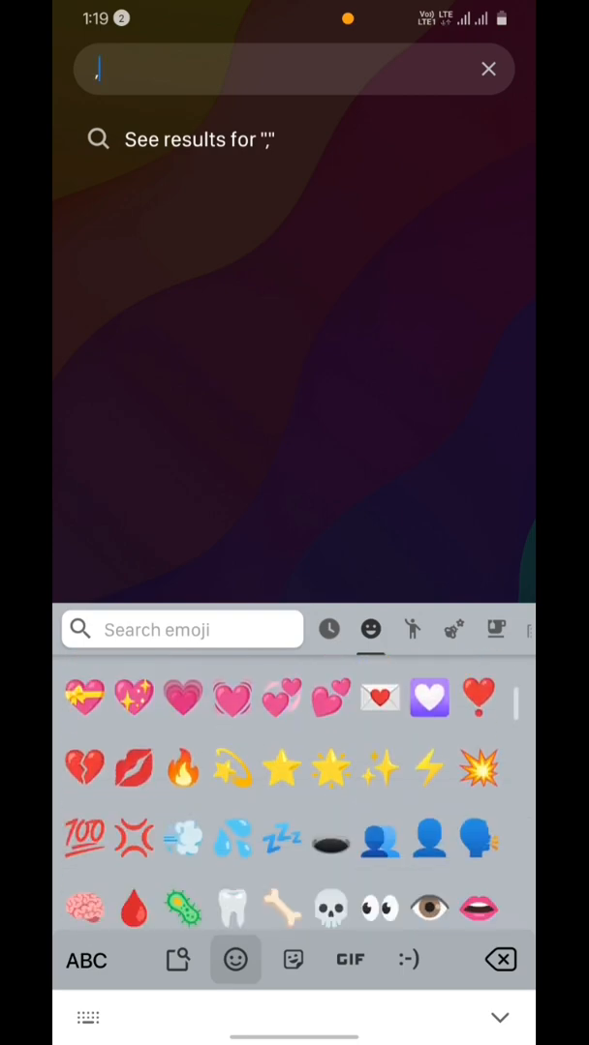
pyautogui.scroll(-3)
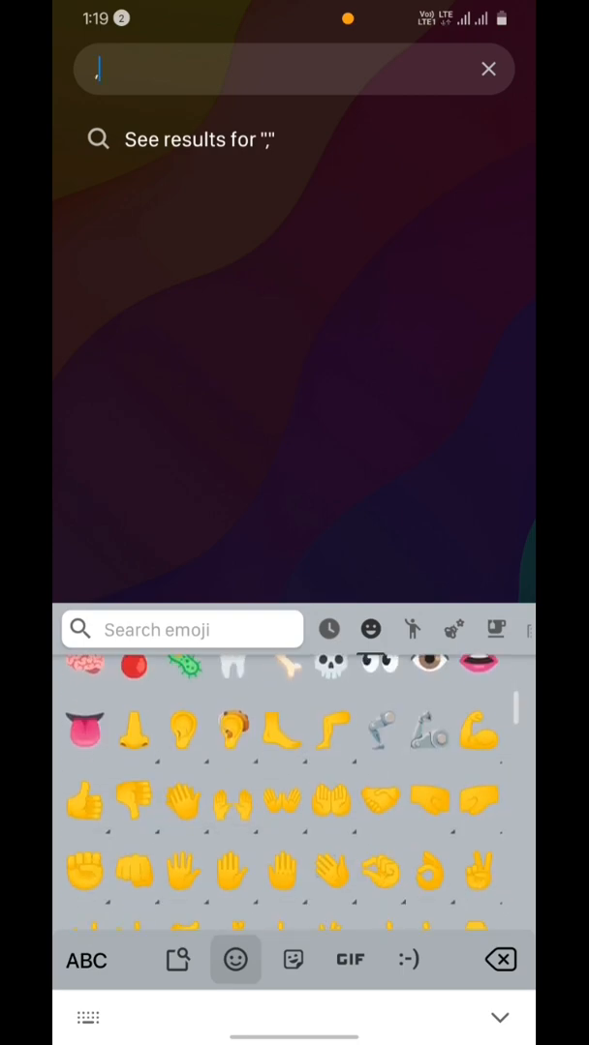
pyautogui.scroll(-3)
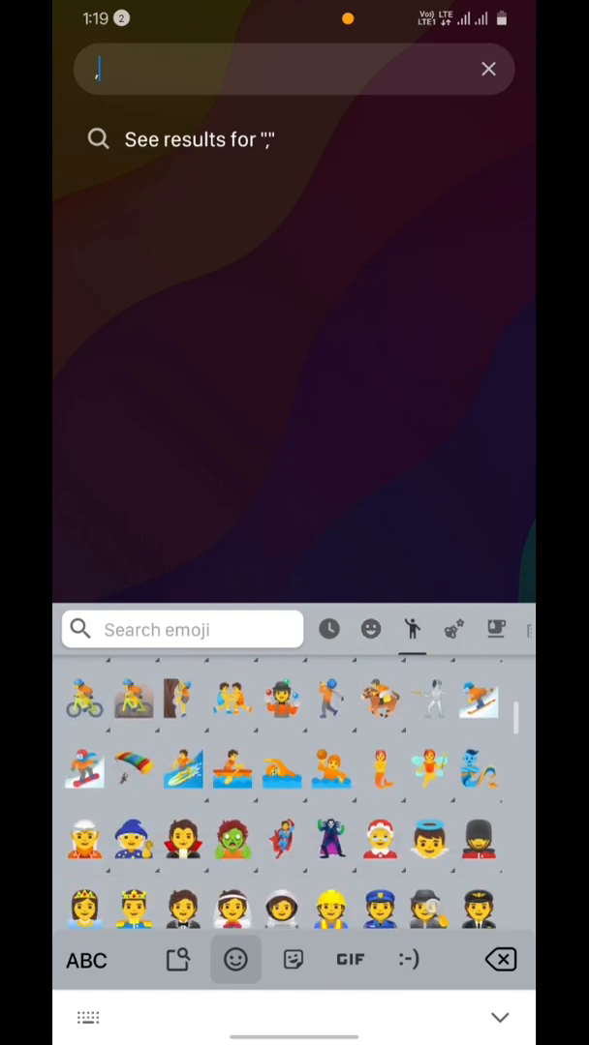
# Step: Scroll through the new people, plant, weather and animal emojis up to food and drink
pyautogui.scroll(-3)
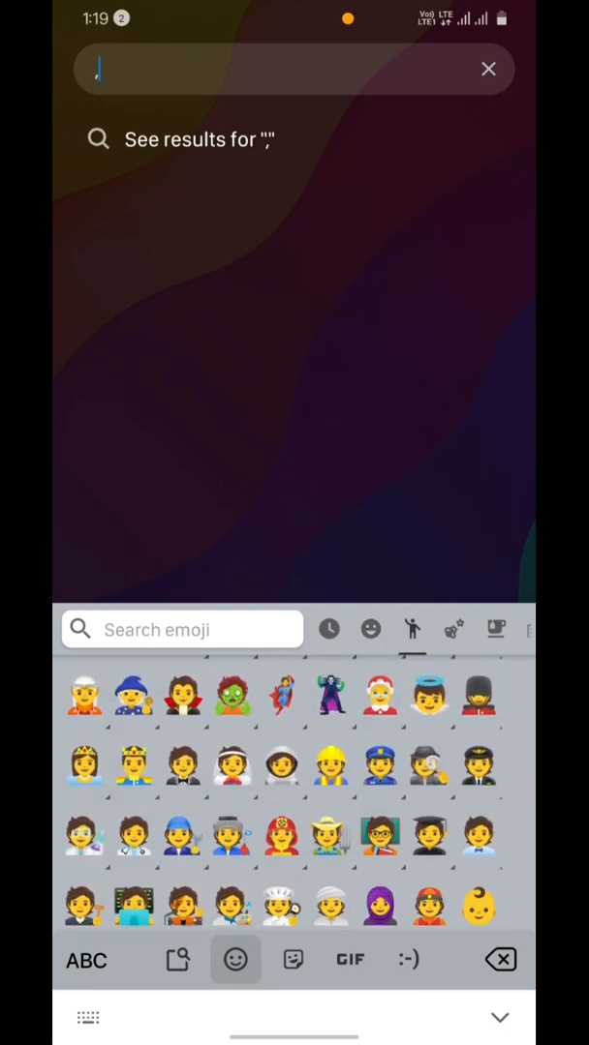
pyautogui.scroll(-3)
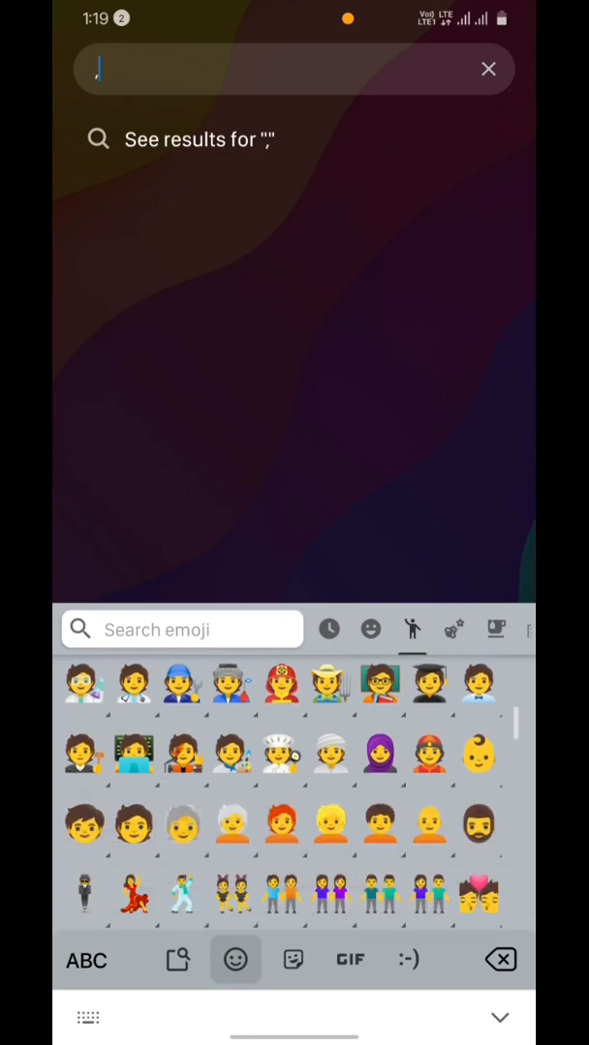
pyautogui.scroll(-3)
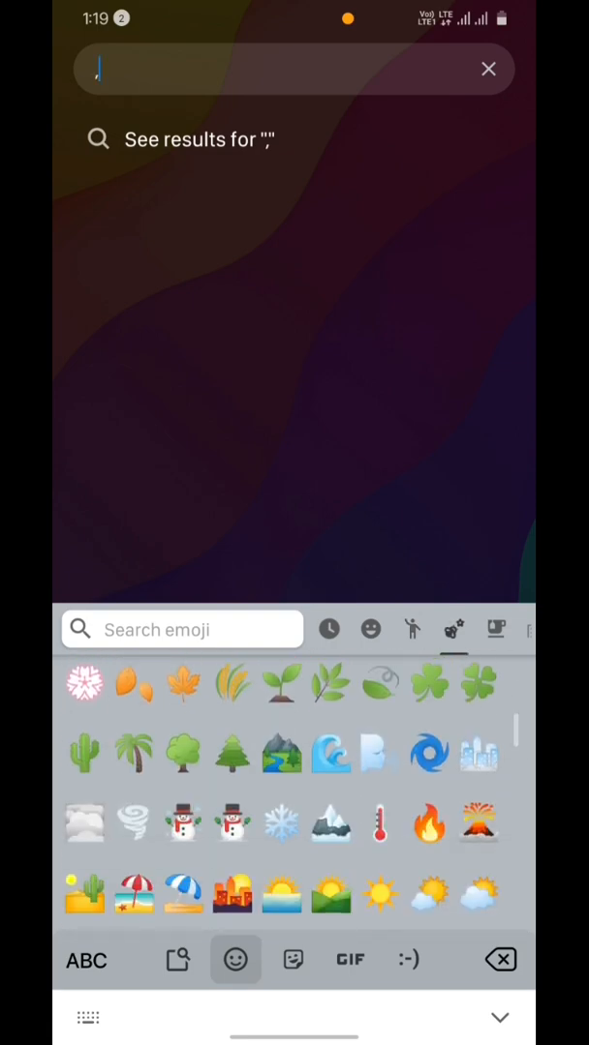
pyautogui.scroll(-3)
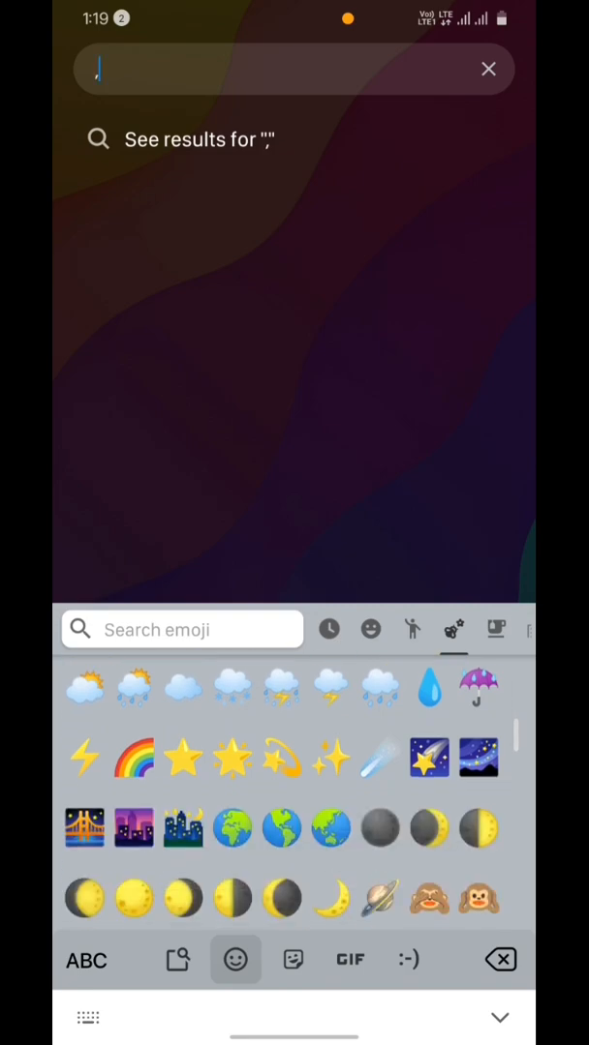
pyautogui.scroll(-3)
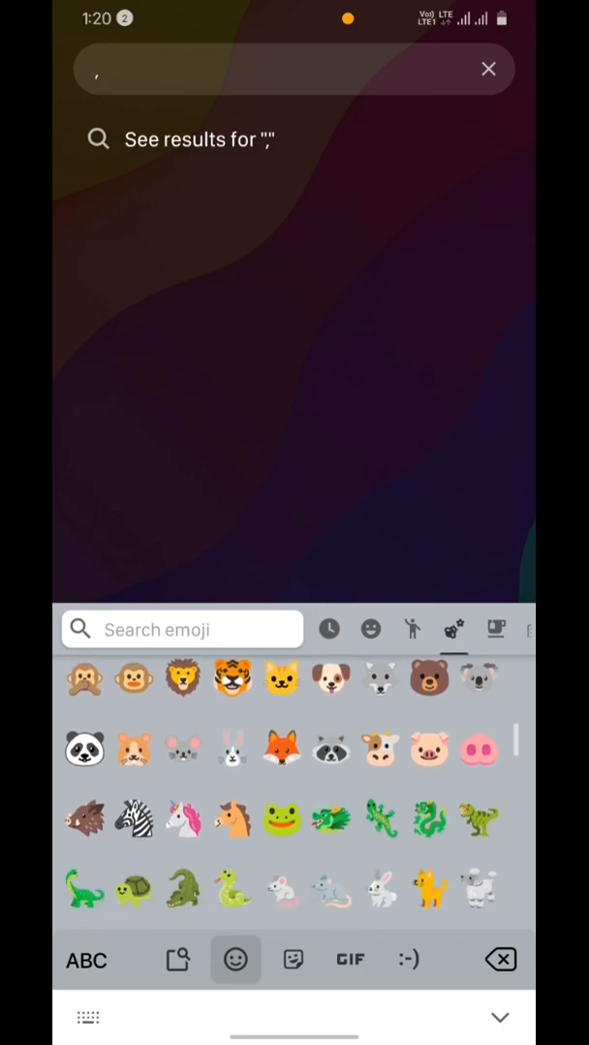
pyautogui.scroll(-3)
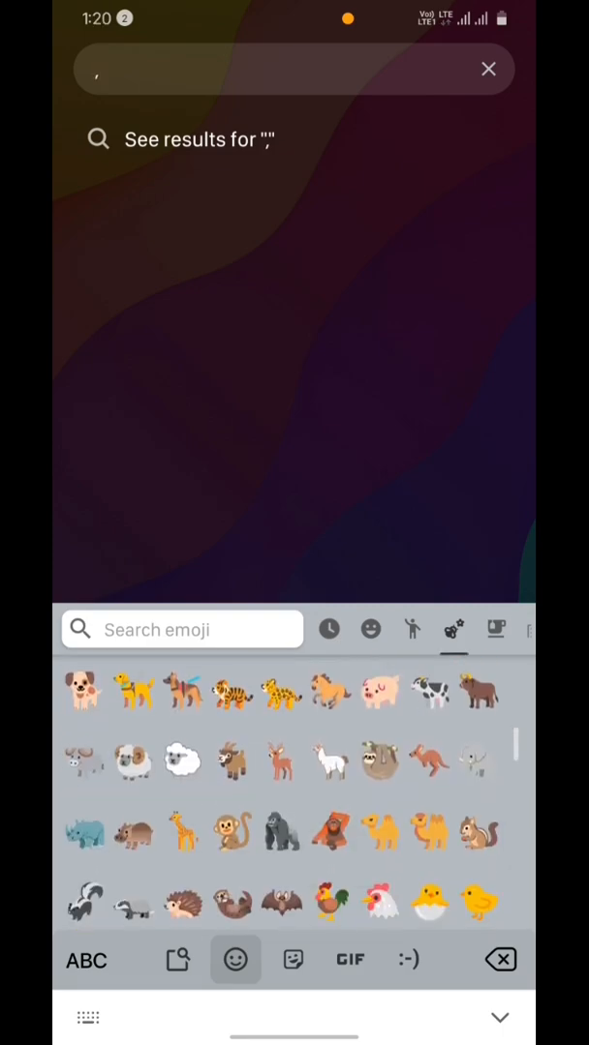
pyautogui.scroll(-3)
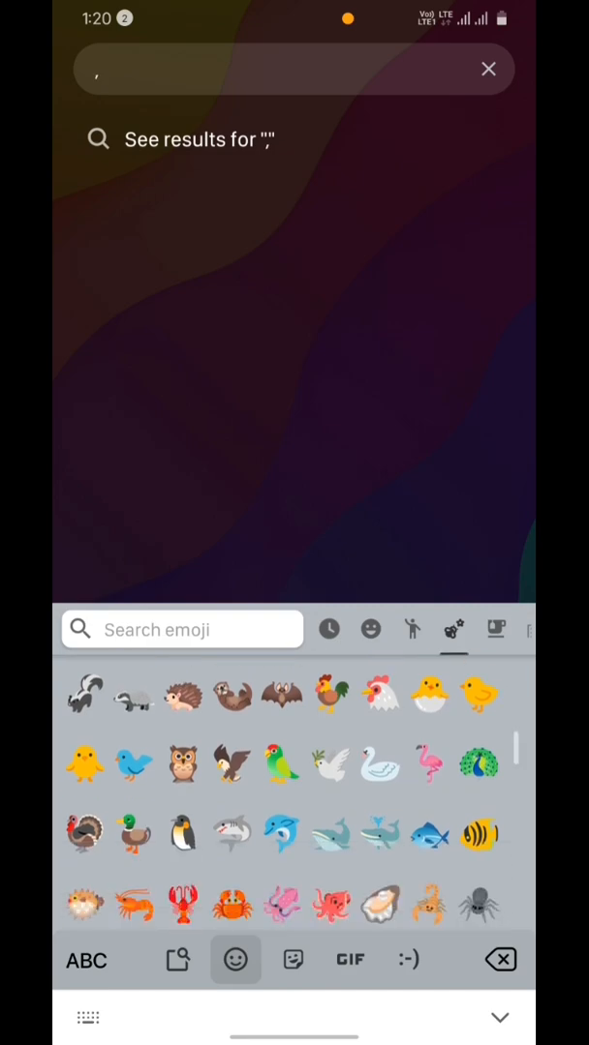
pyautogui.scroll(-3)
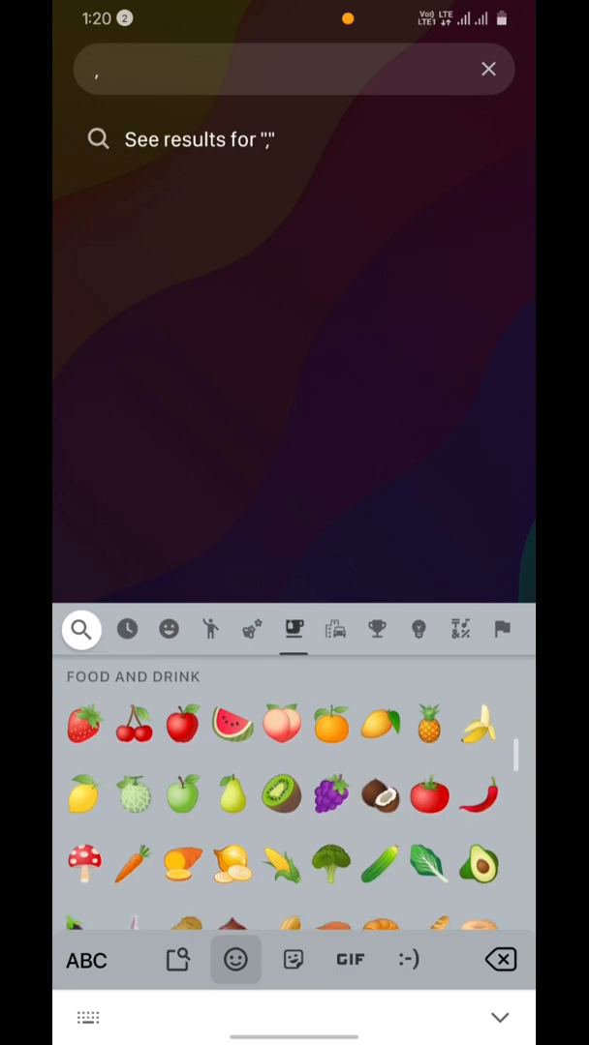
# Step: Scroll through food, travel, activities, objects and symbols emojis, then jump to the flags
pyautogui.scroll(-3)
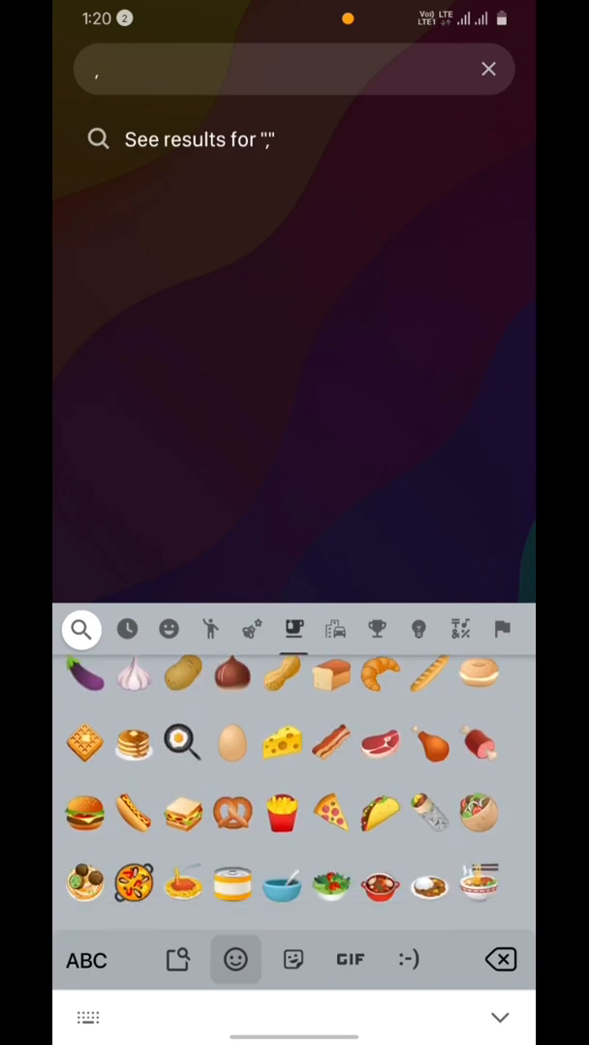
pyautogui.scroll(-3)
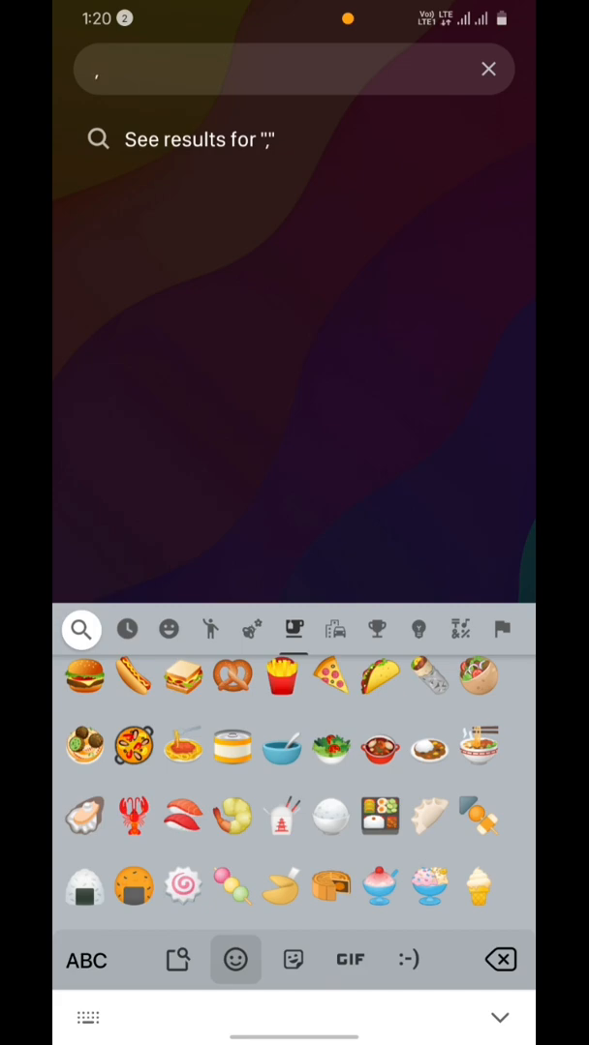
pyautogui.scroll(-3)
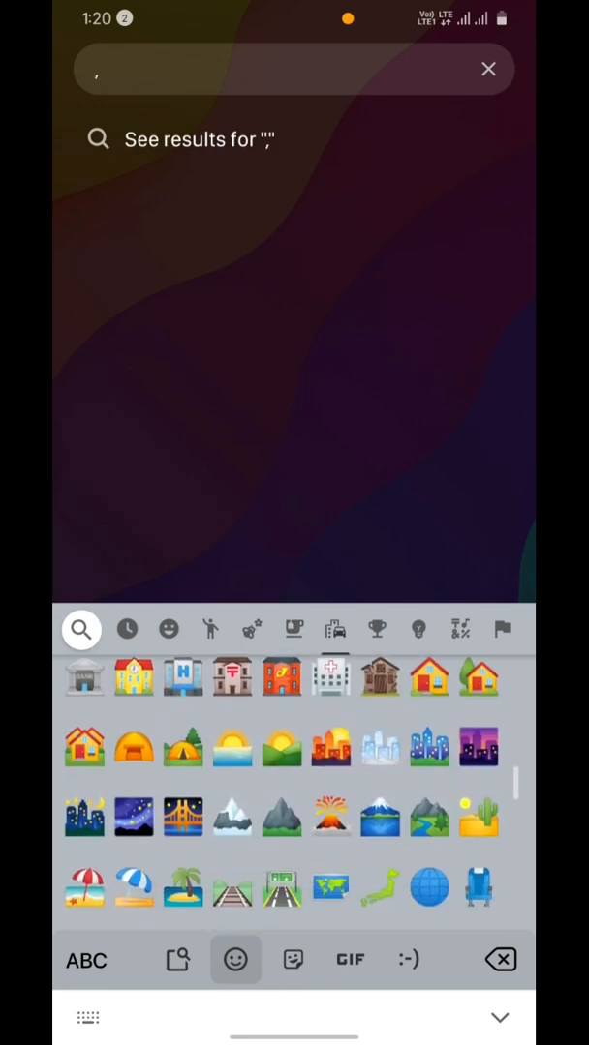
pyautogui.scroll(-3)
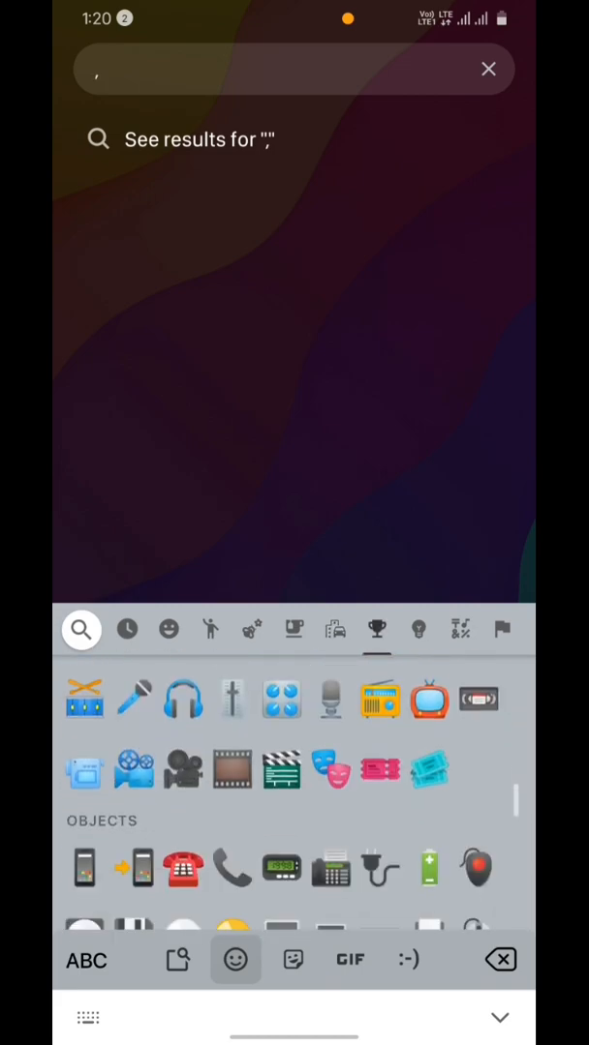
pyautogui.scroll(-3)
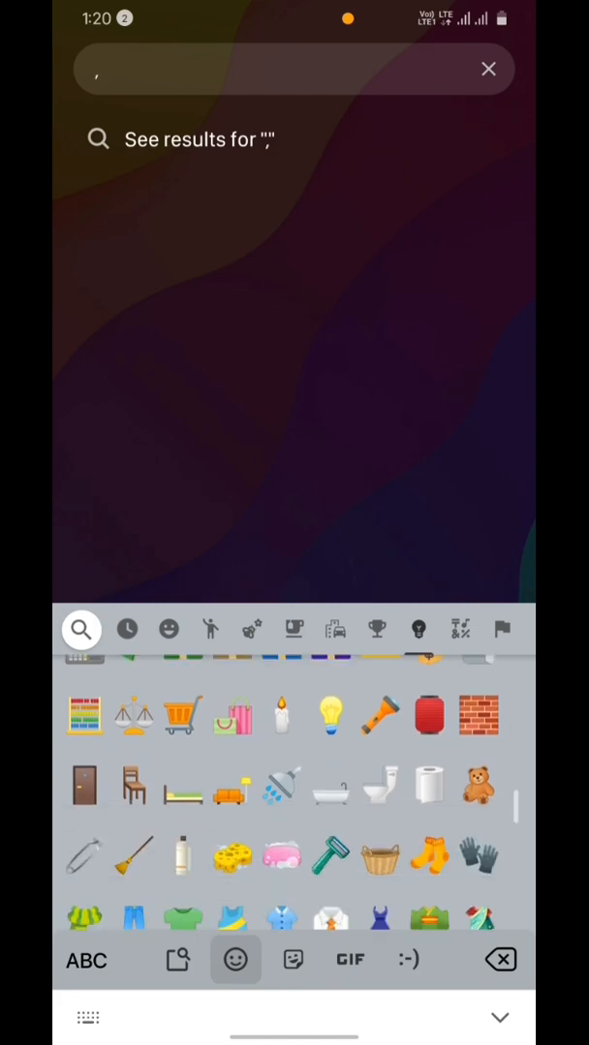
pyautogui.scroll(3)
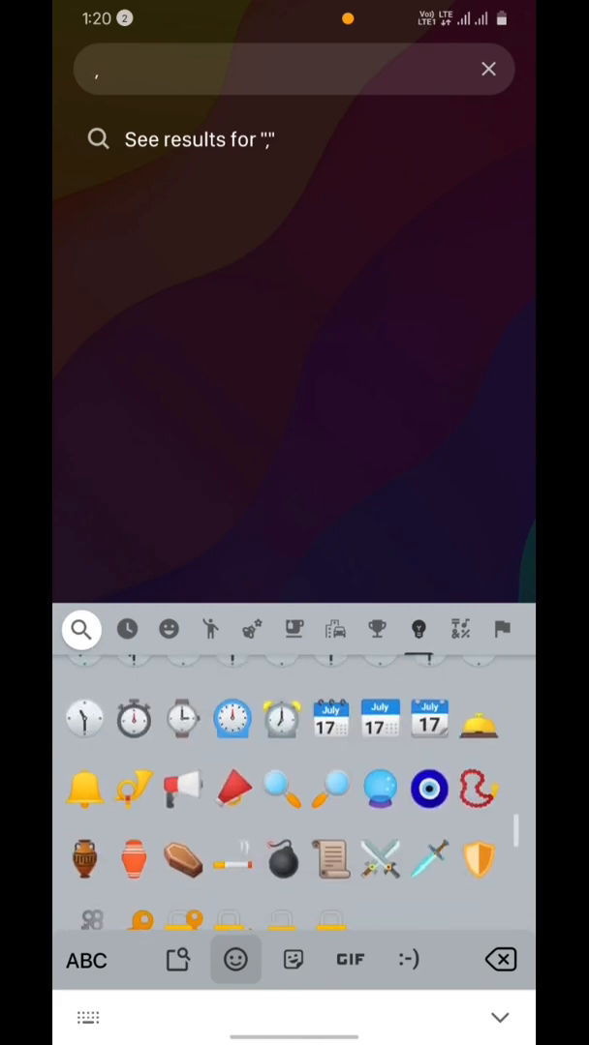
pyautogui.scroll(-3)
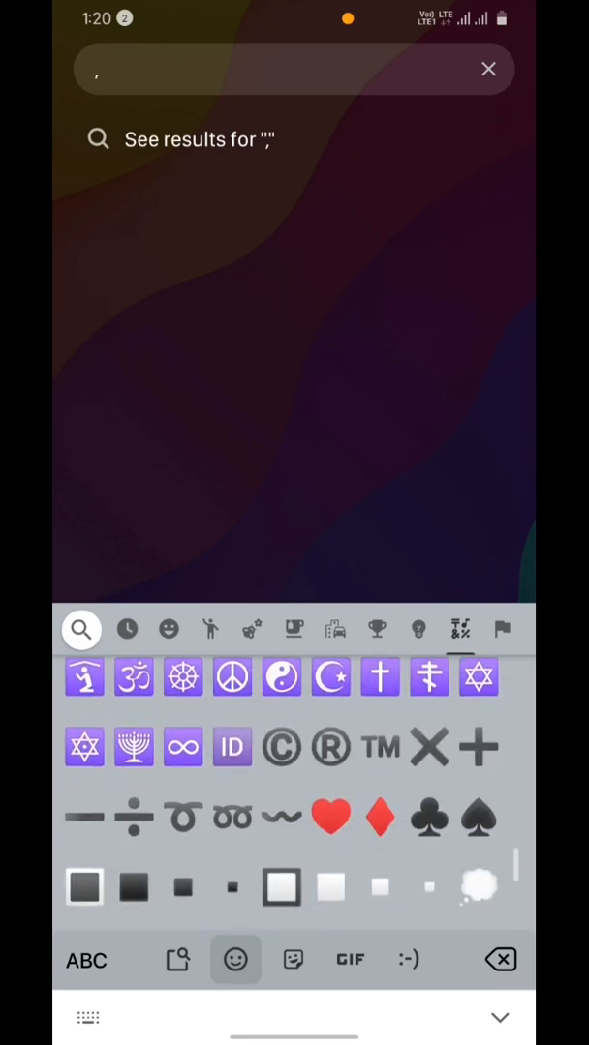
pyautogui.click(501, 630)
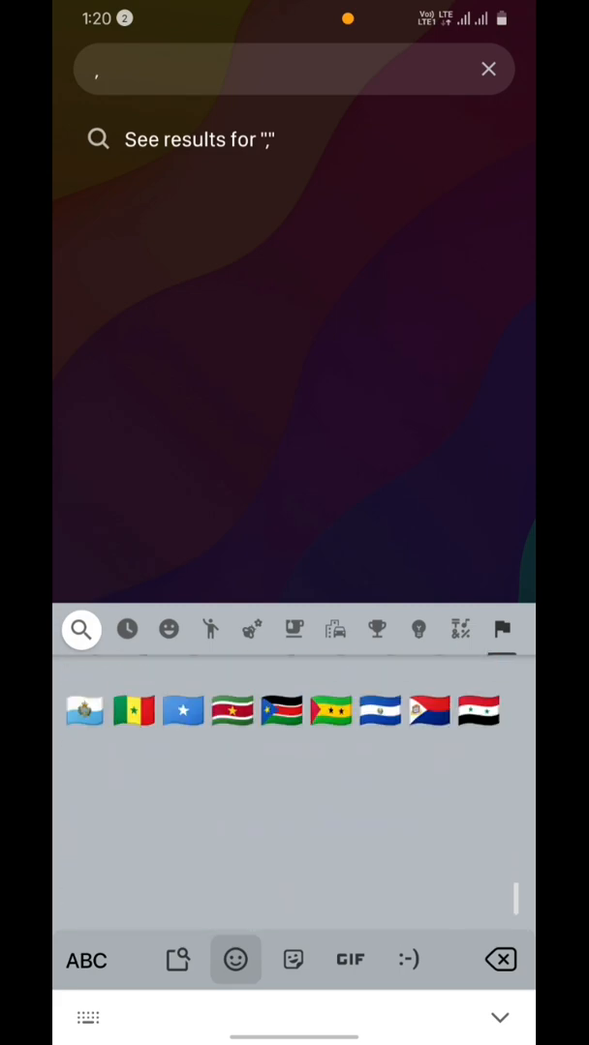